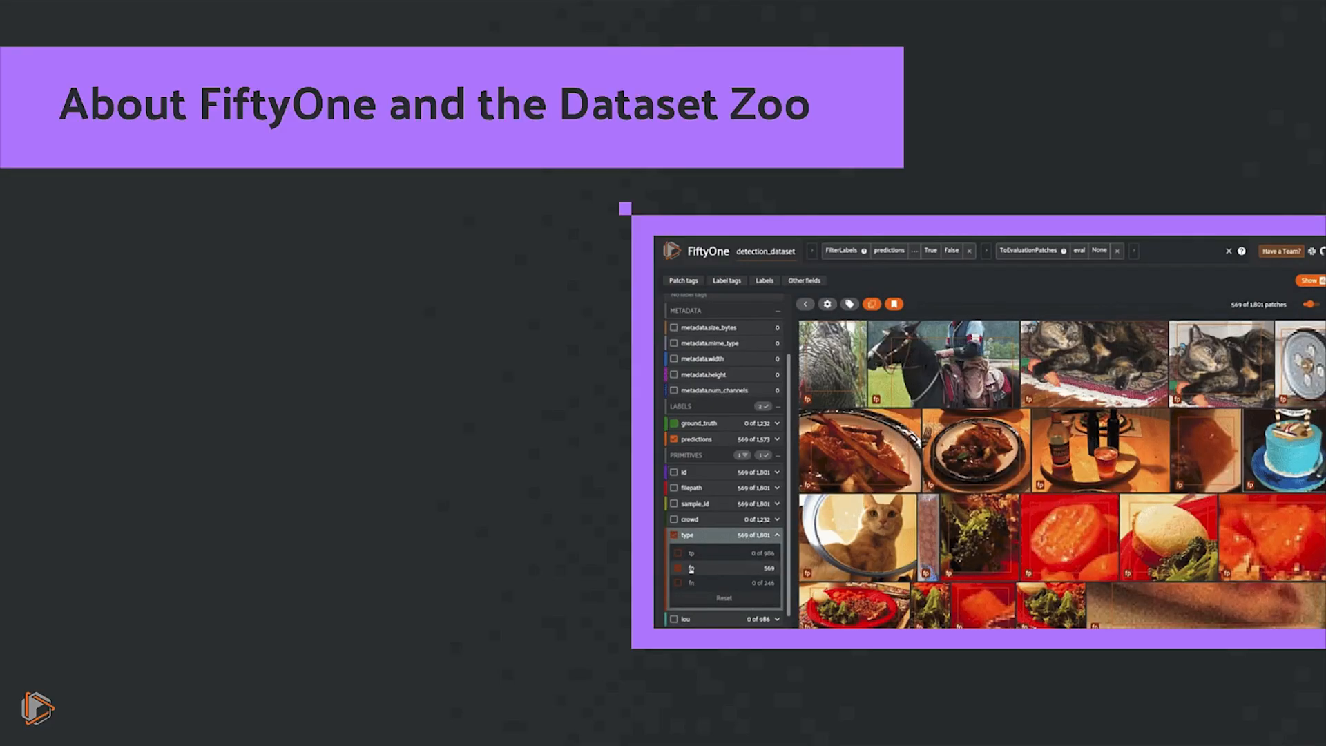
# - Reveal the Dataset Zoo bullet on the About FiftyOne slide, then advance past it
pyautogui.scroll(-3)
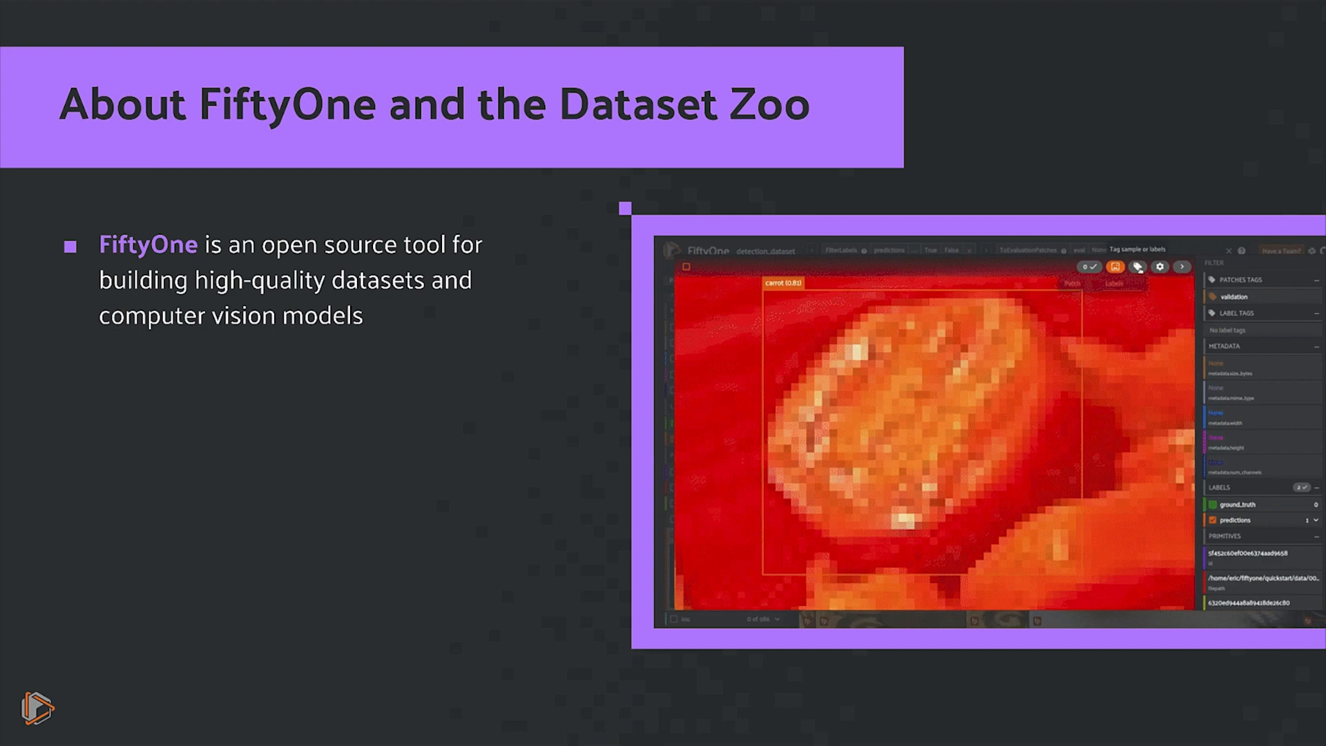
pyautogui.click(1139, 267)
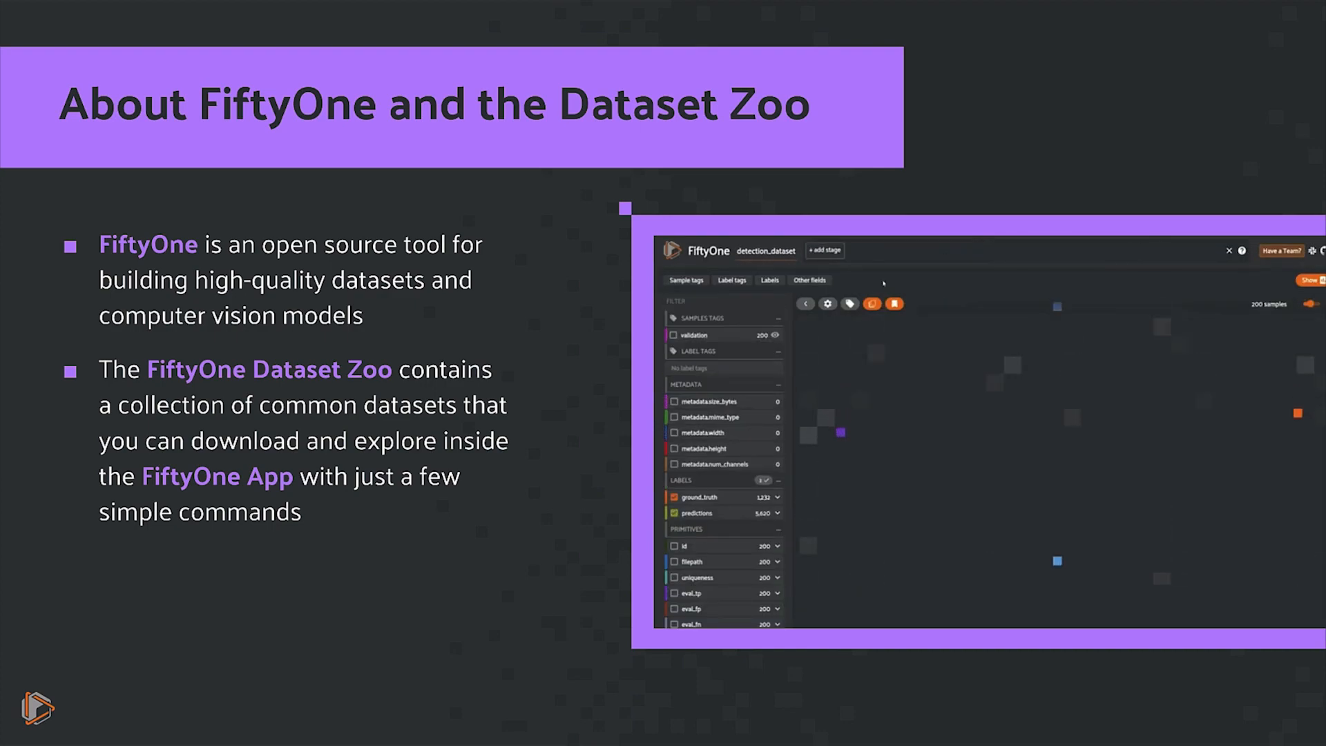
pyautogui.click(824, 250)
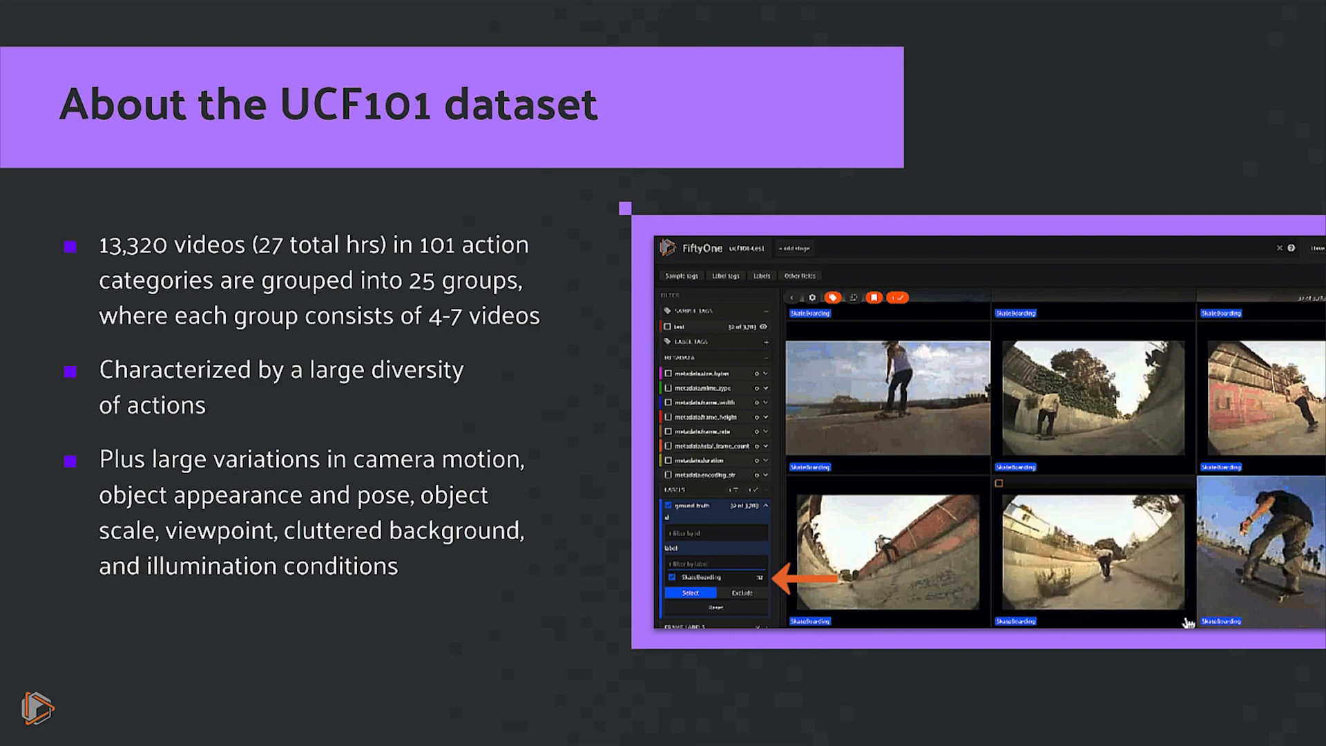
# - Advance past the UCF101 dataset slide to the terminal walkthrough
pyautogui.press('right')
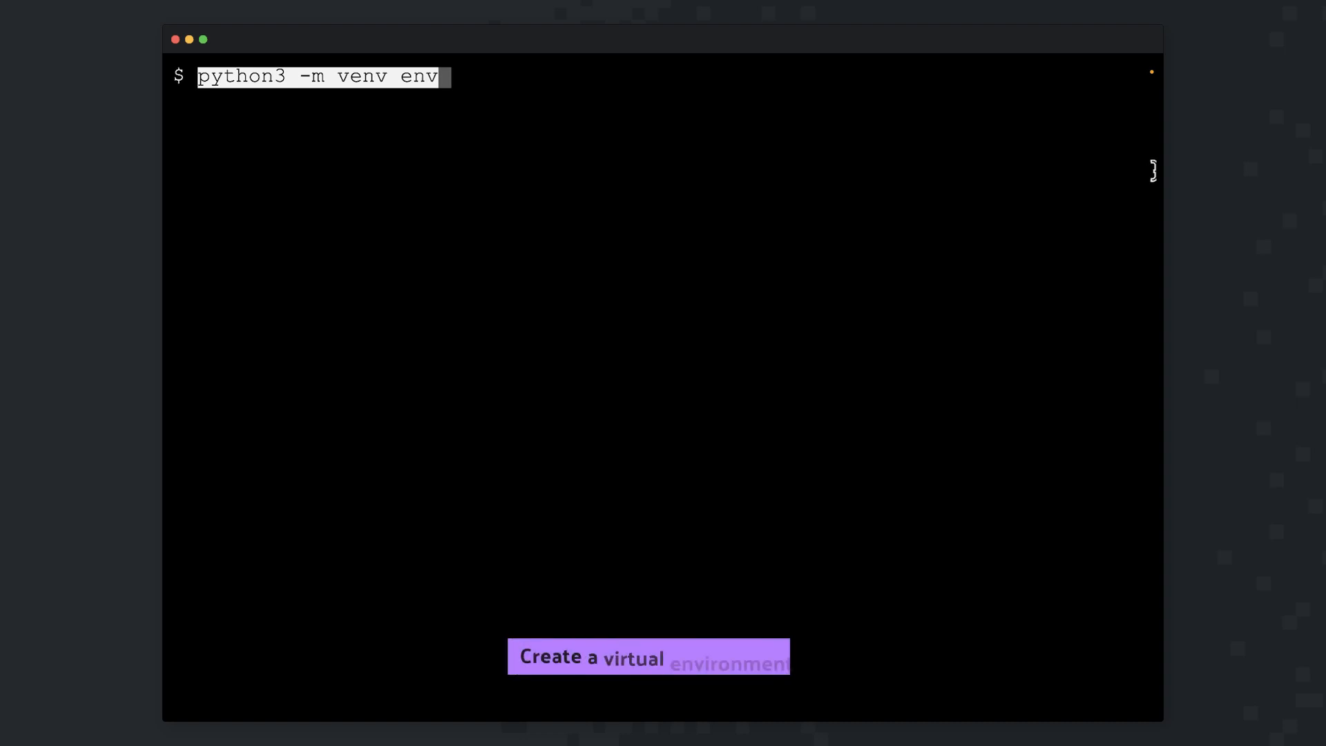
# - Create and activate the 'env' virtual environment and install ipython, ffmpeg and rar
pyautogui.press('Return')
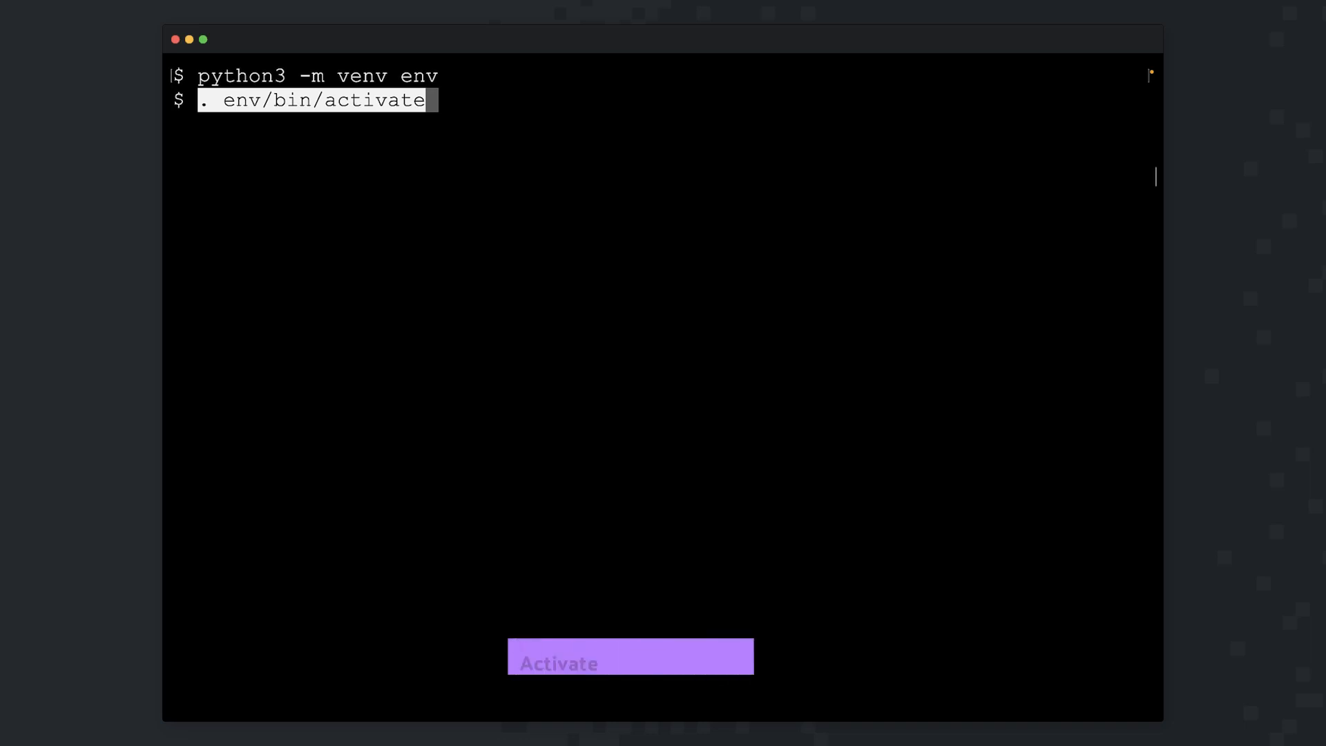
pyautogui.press('Return')
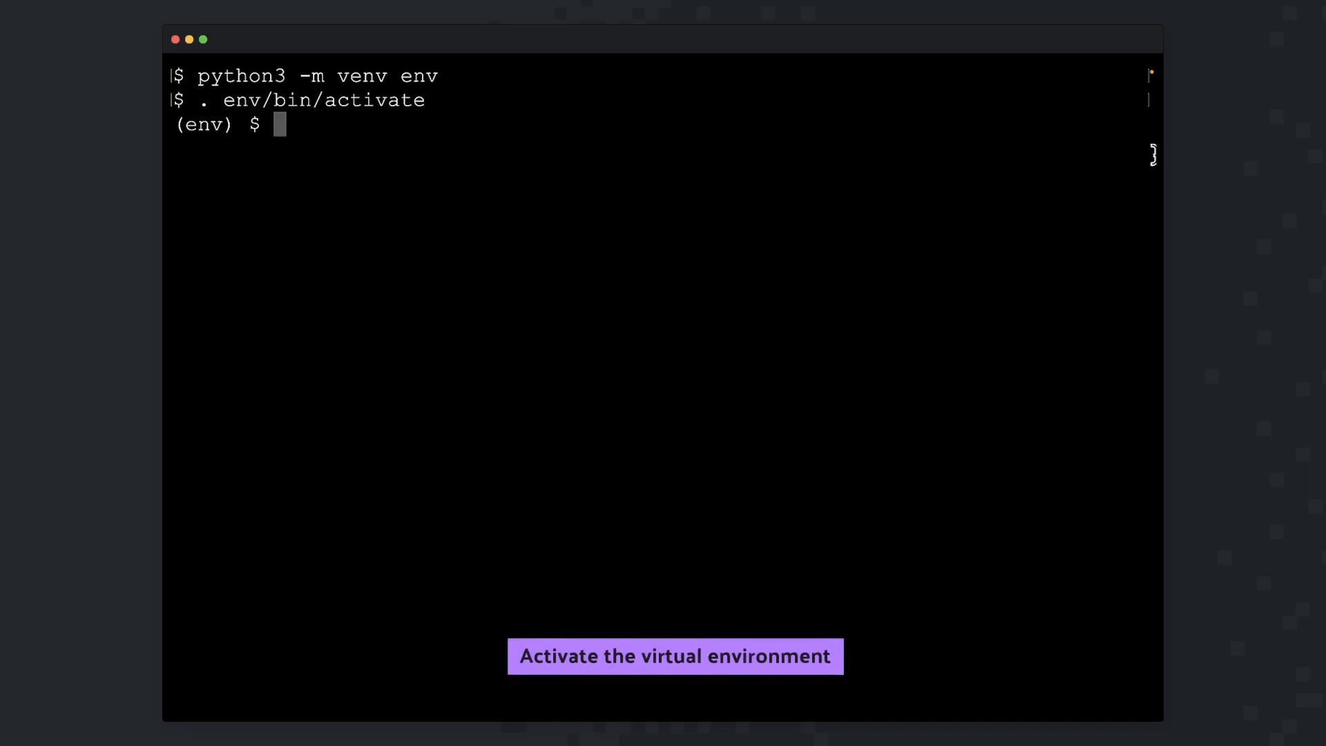
pyautogui.write('pip3 install ipython')
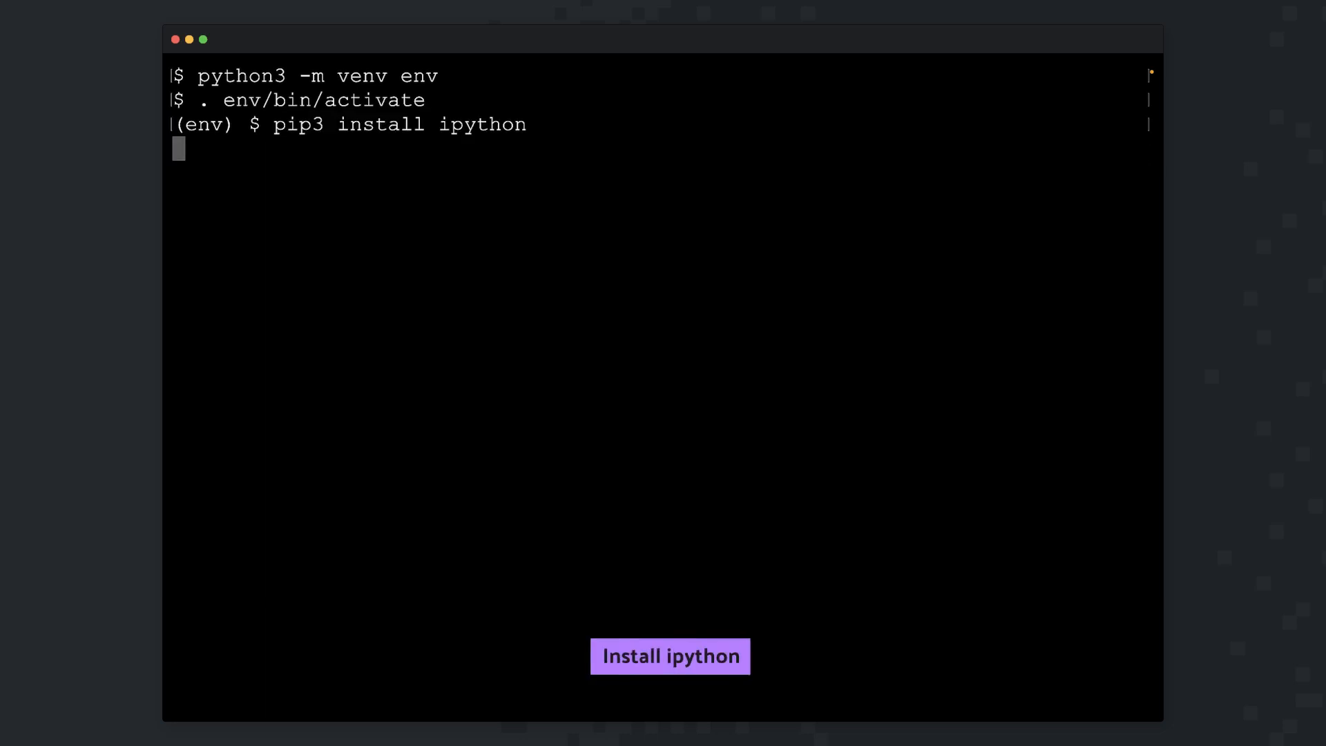
pyautogui.click(668, 655)
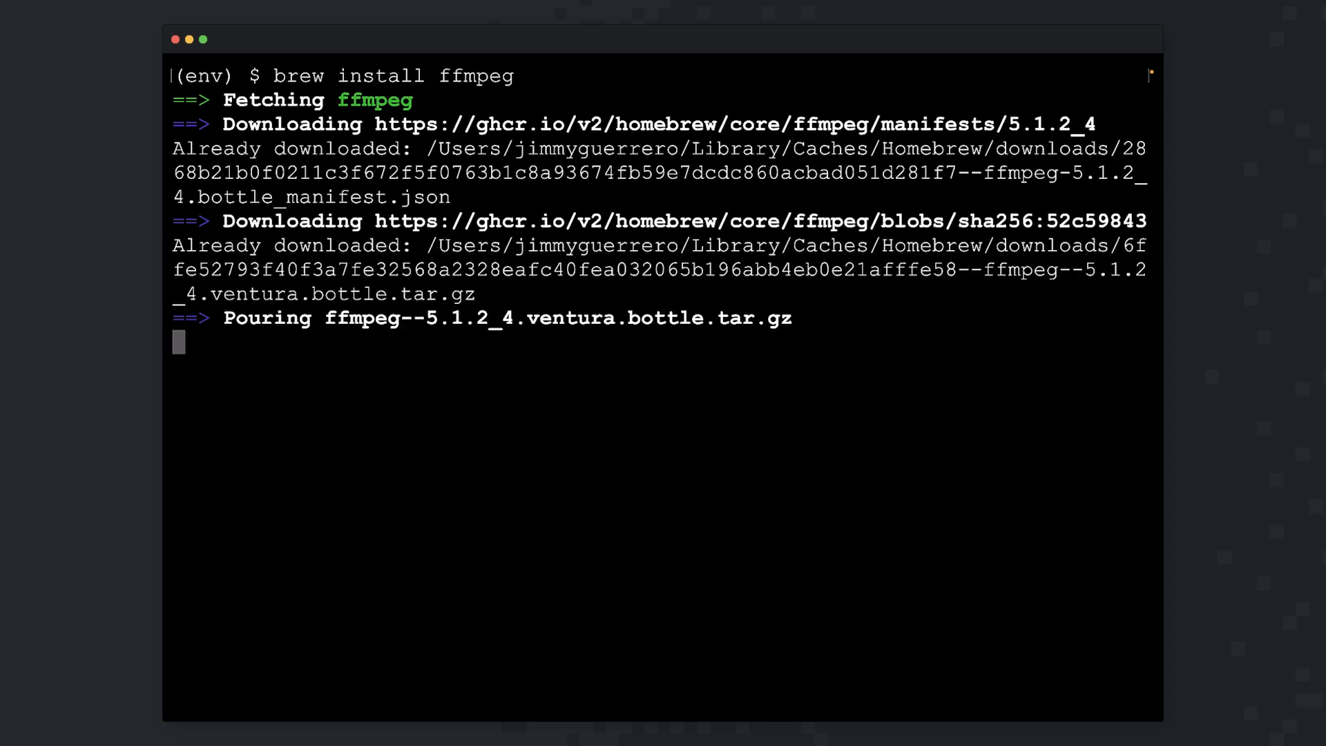
pyautogui.write('clear')
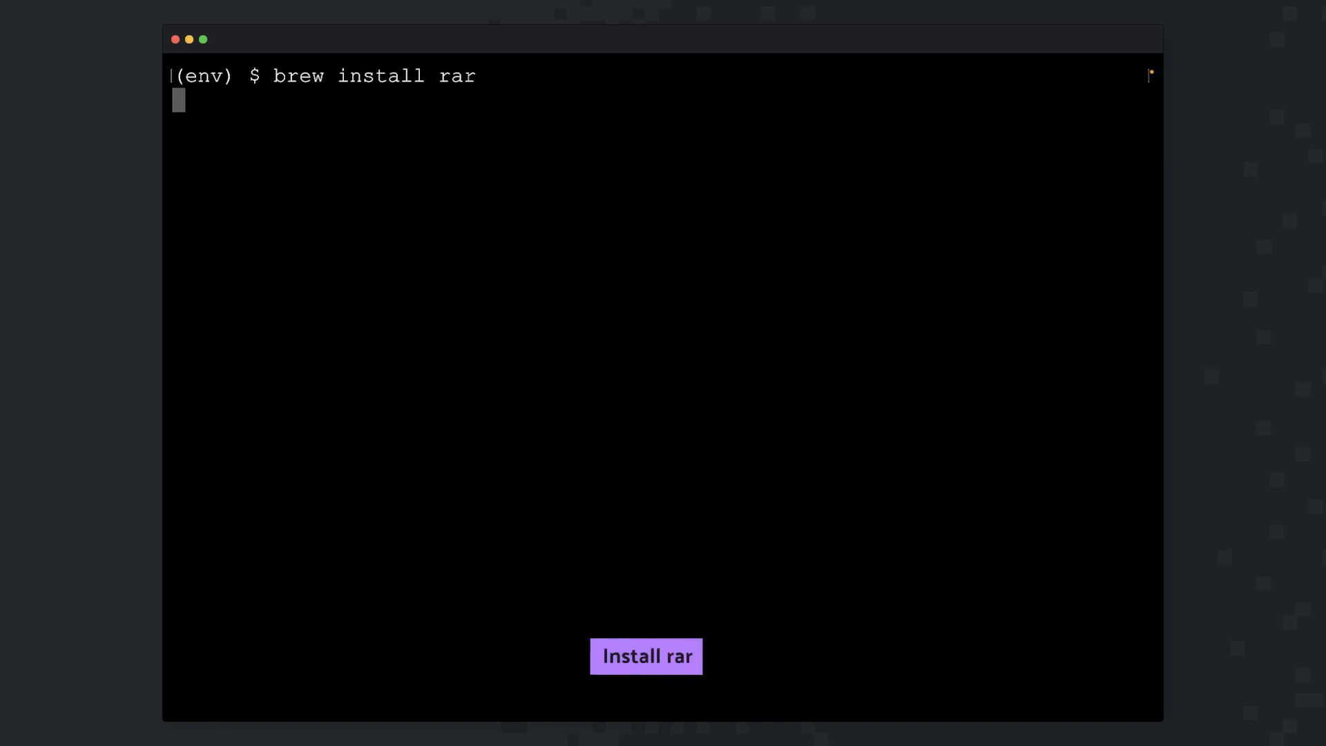
pyautogui.click(645, 657)
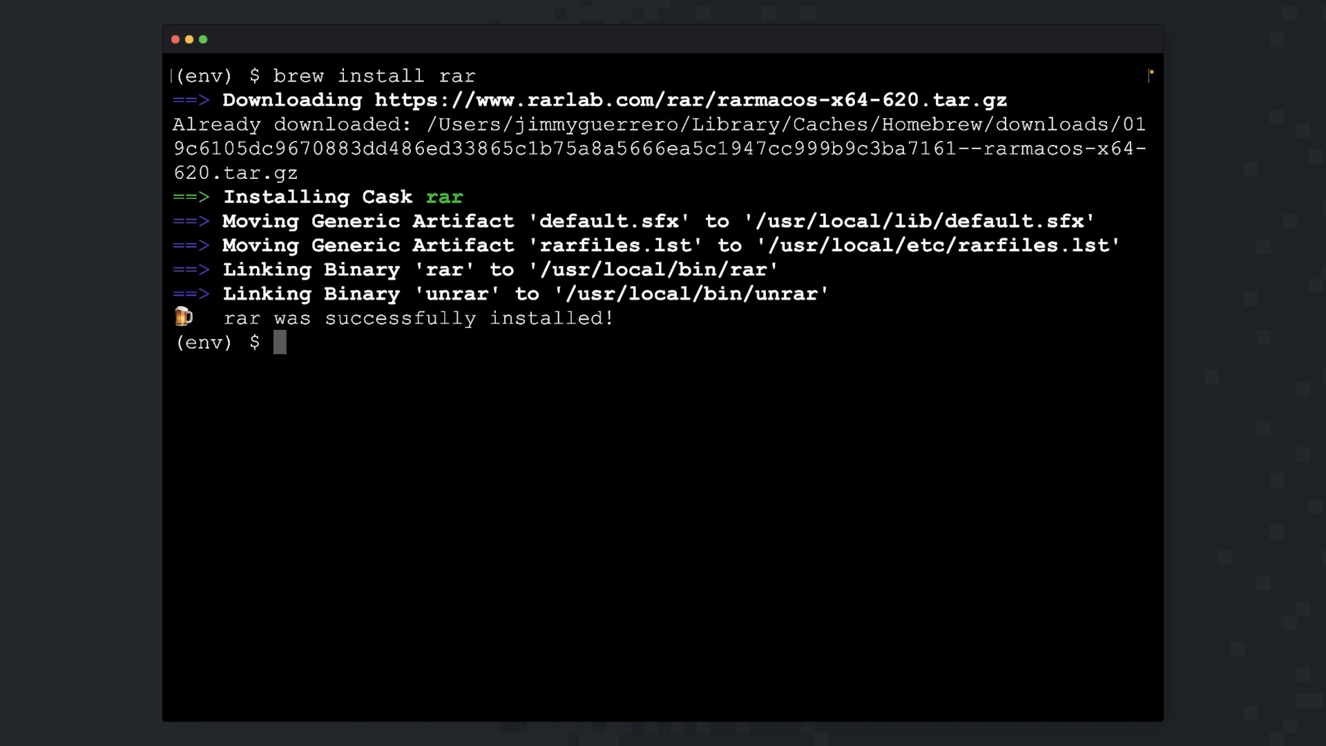
pyautogui.write('clear')
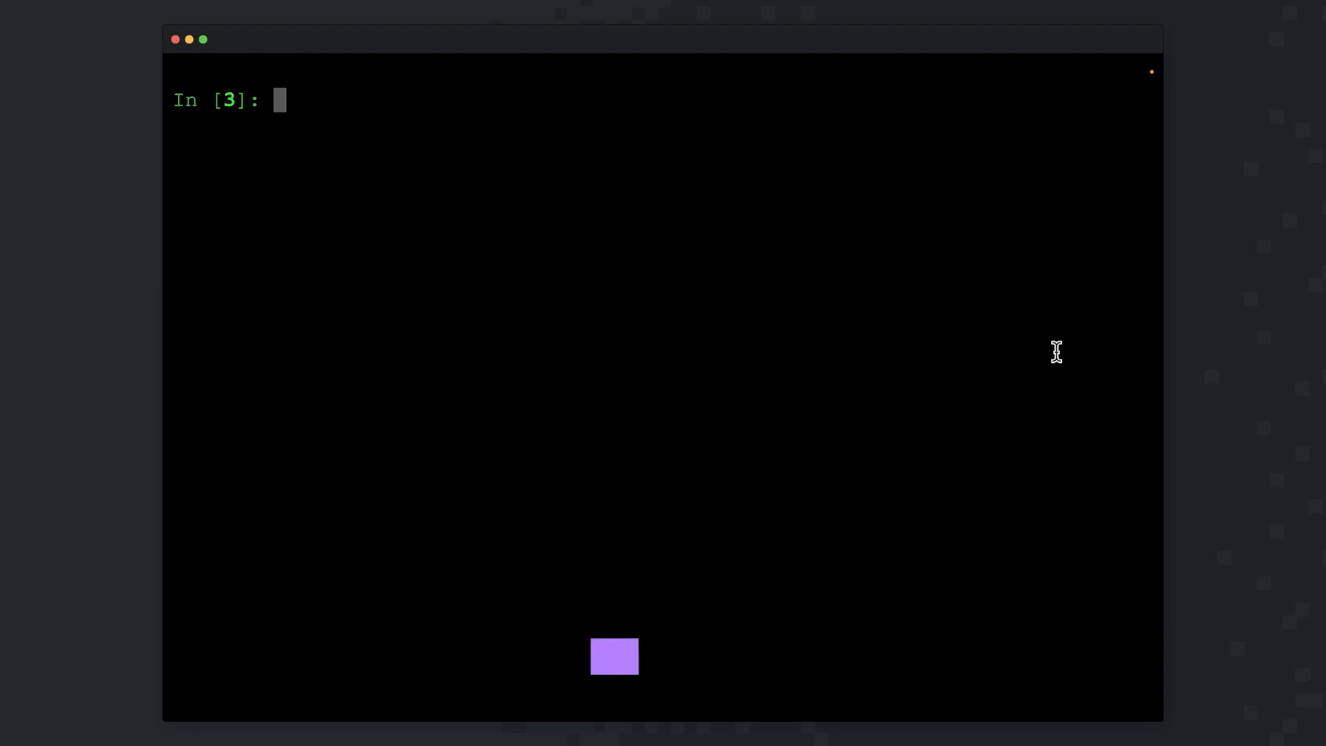
# - Restart the kernel by running import os; os._exit(00) in IPython
pyautogui.click(614, 657)
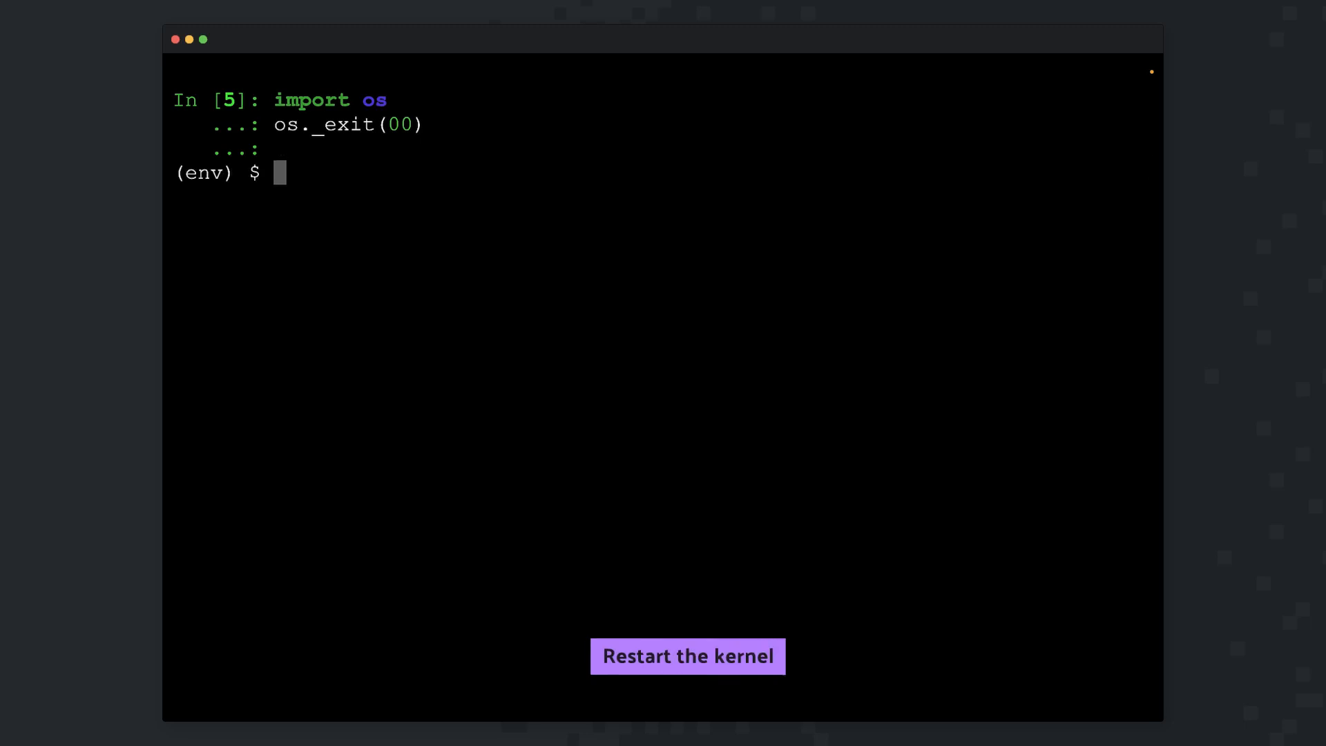
pyautogui.click(686, 656)
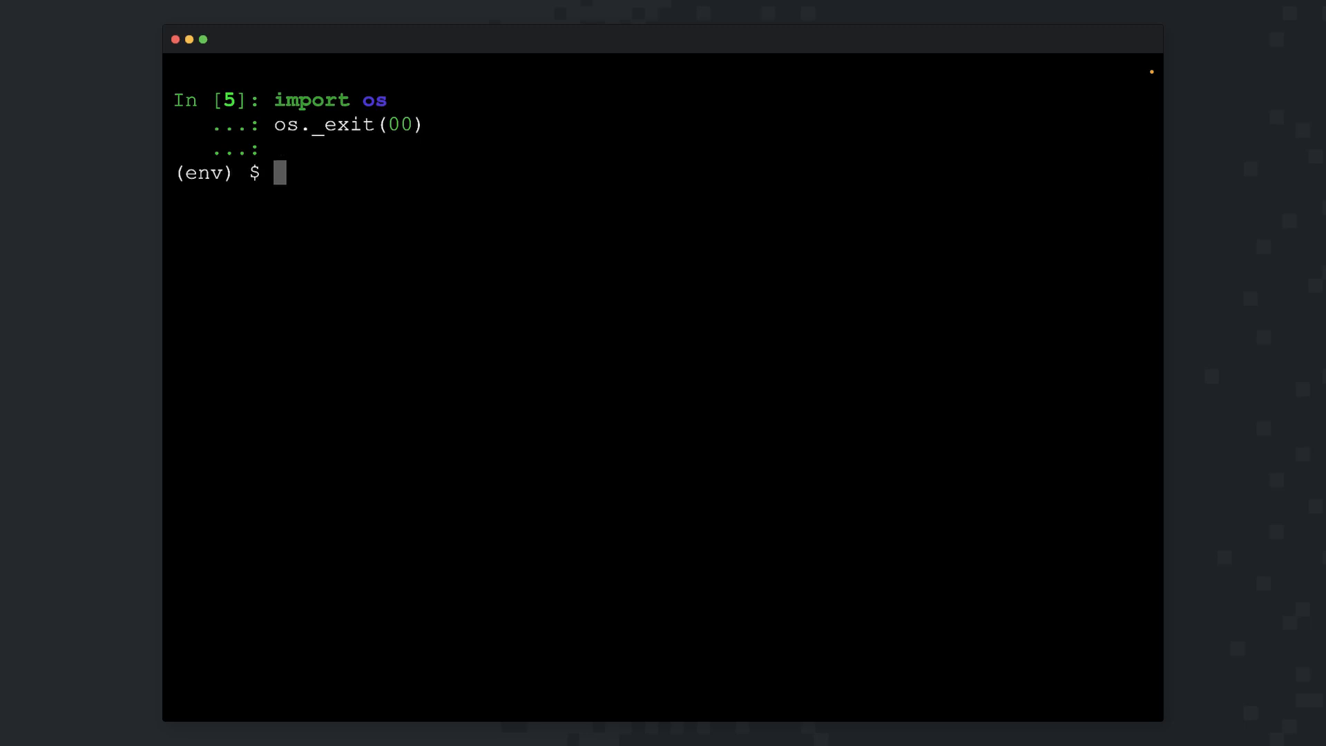
# - Relaunch ipython from the (env) shell prompt
pyautogui.write('ipytho')
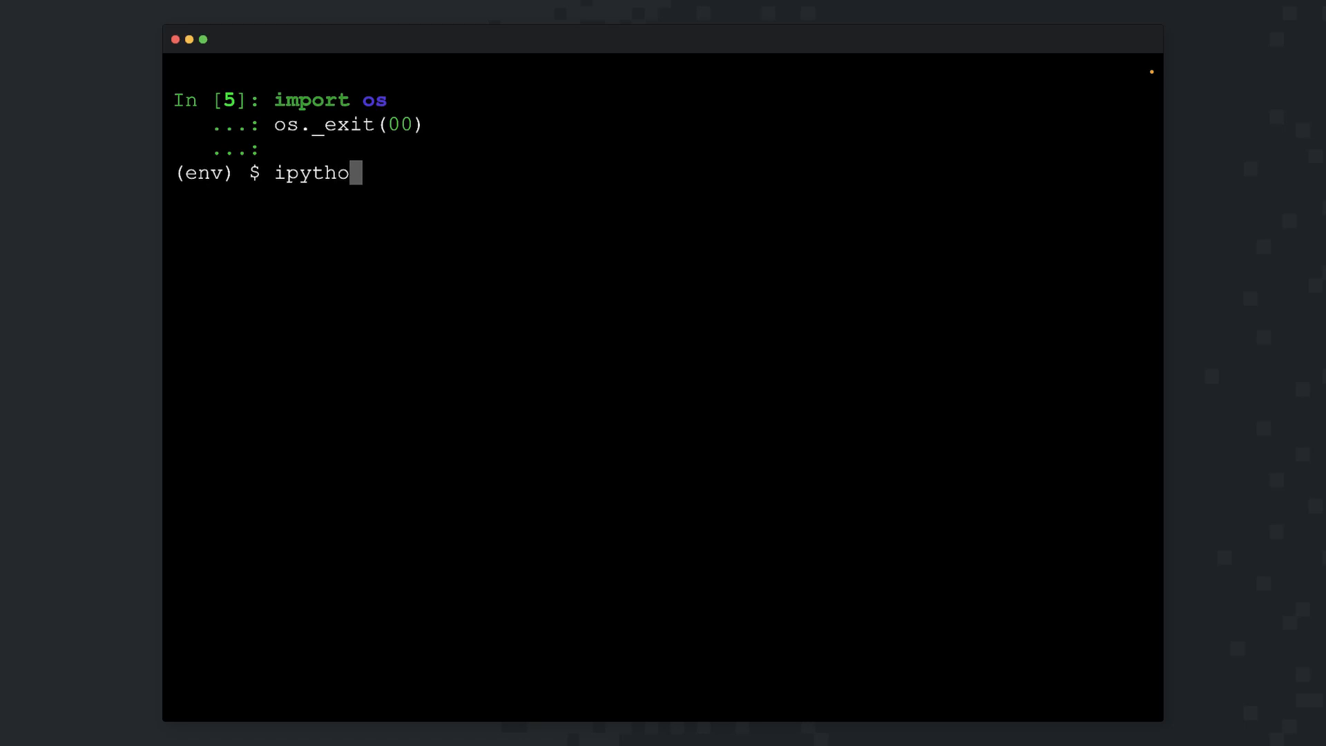
pyautogui.press('Return')
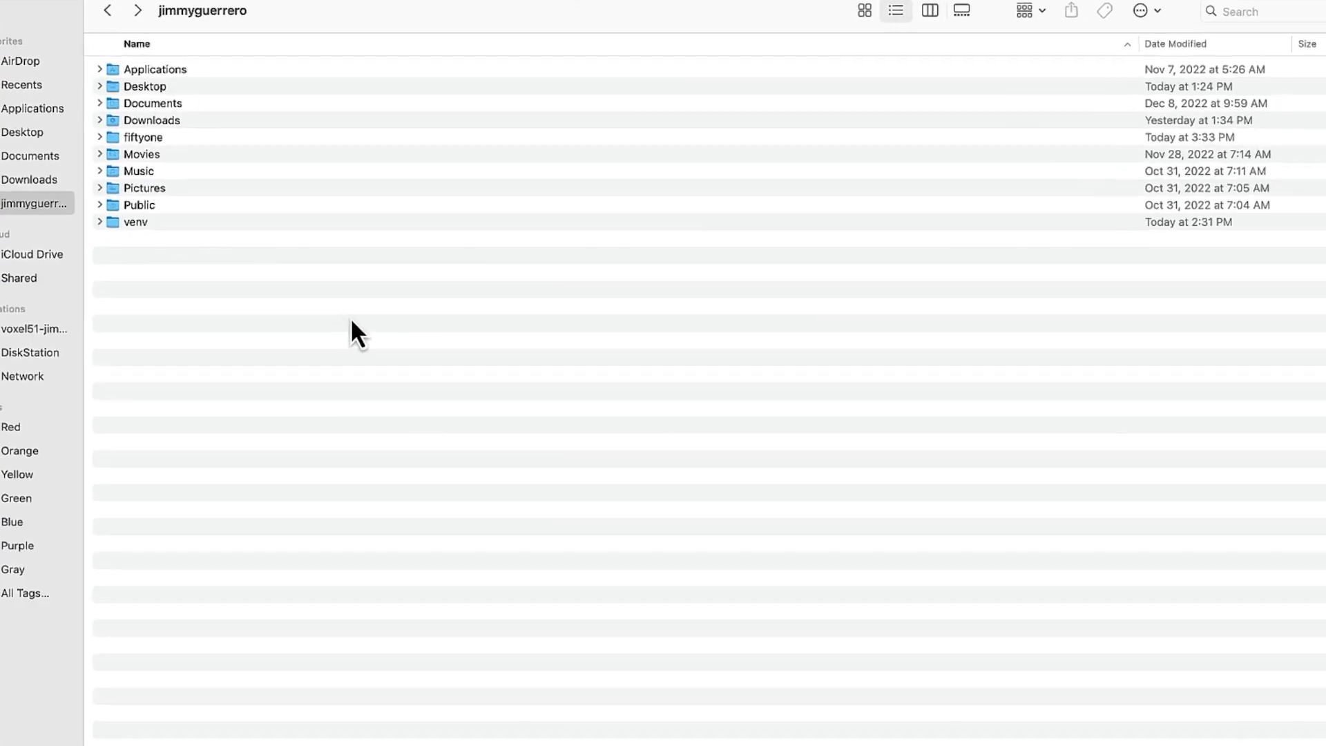
# - Open the fiftyone data folder and look inside a UCF101 action-category folder
pyautogui.click(143, 137)
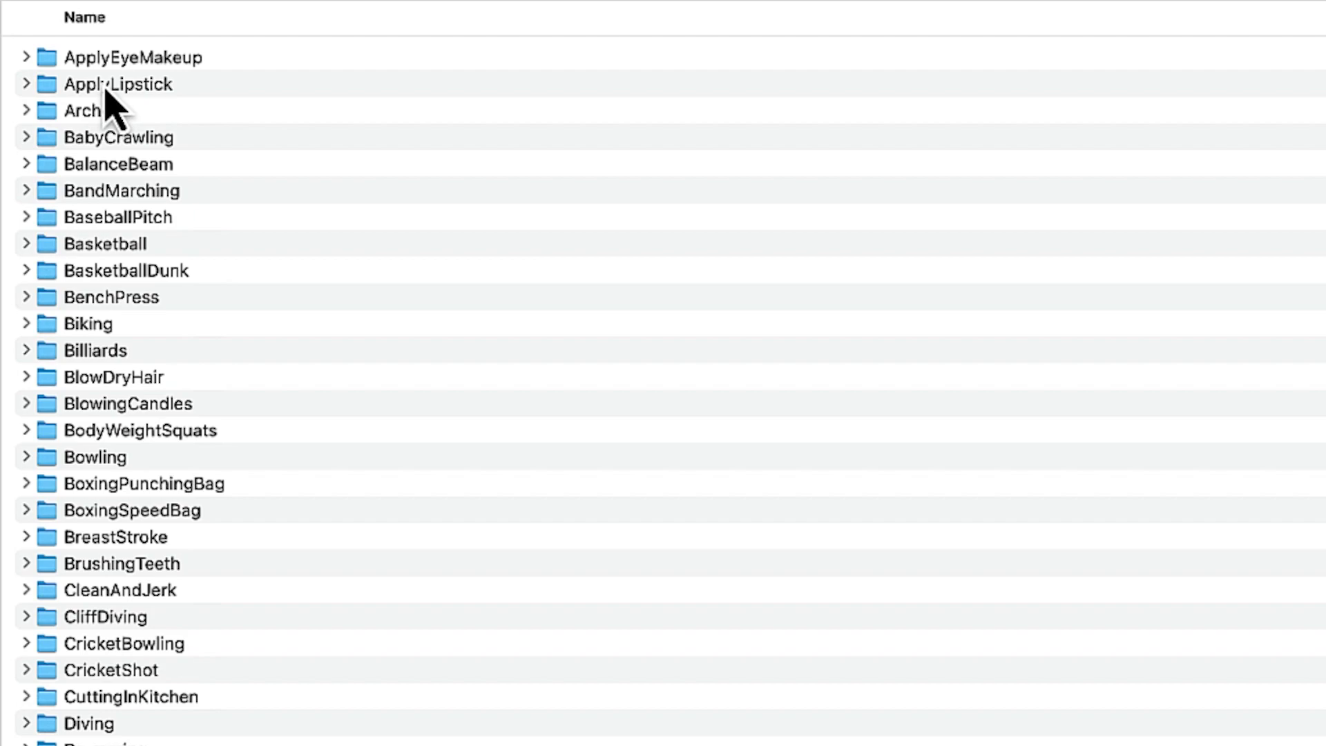
pyautogui.click(117, 163)
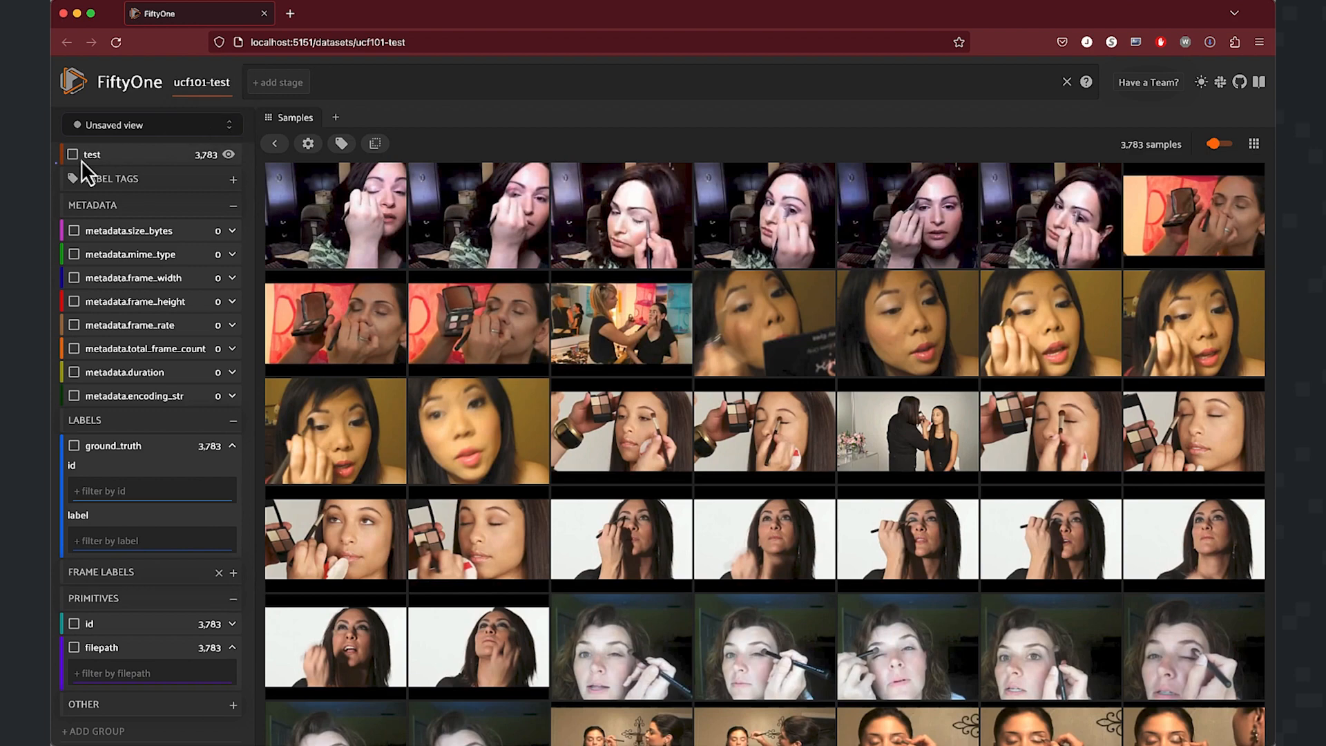
# - Show the test tag on samples and filter ground-truth labels to SkateBoarding
pyautogui.click(73, 154)
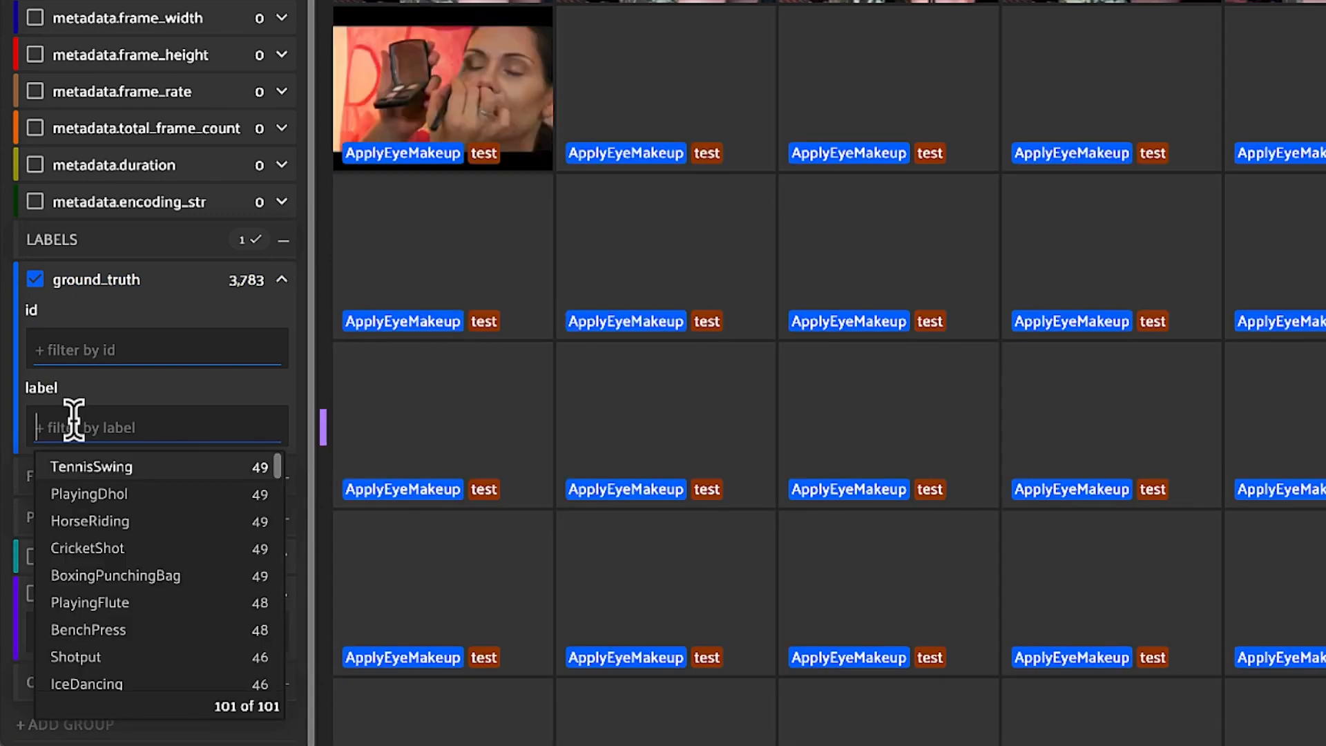
pyautogui.write('Ska')
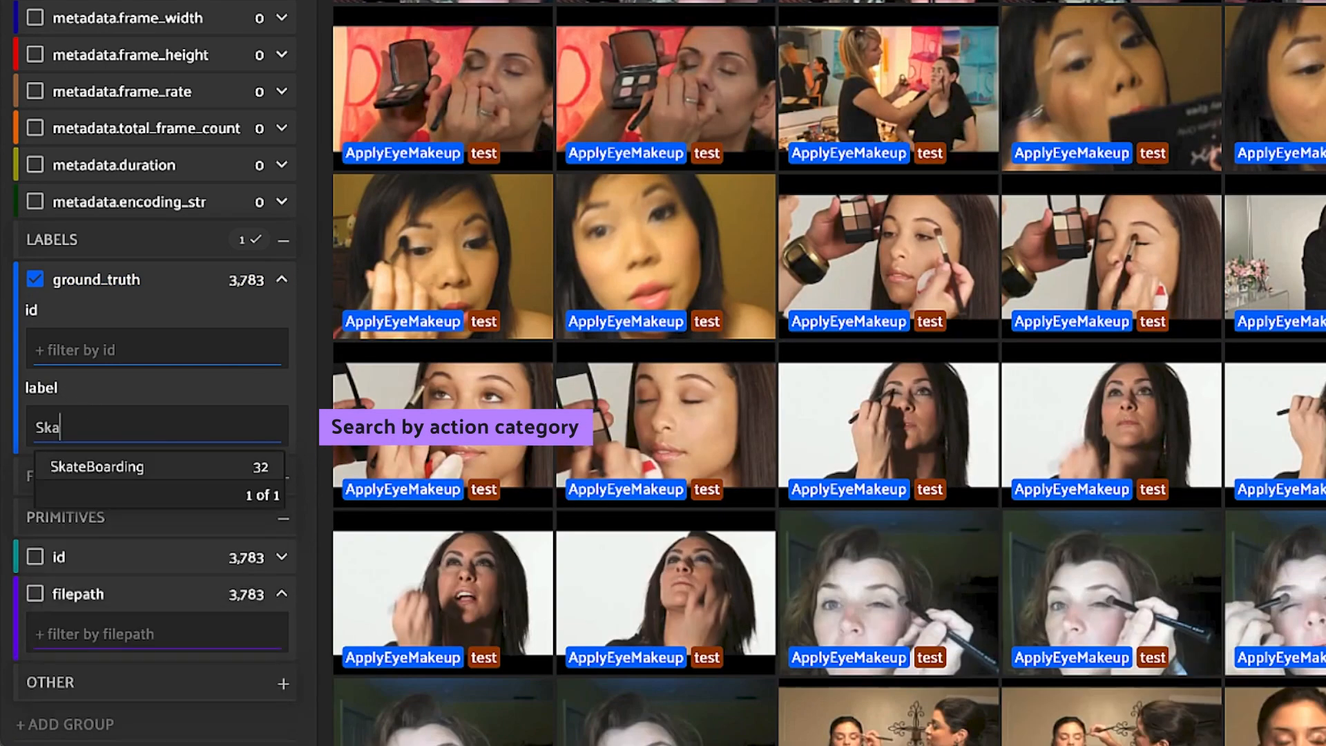
pyautogui.click(98, 466)
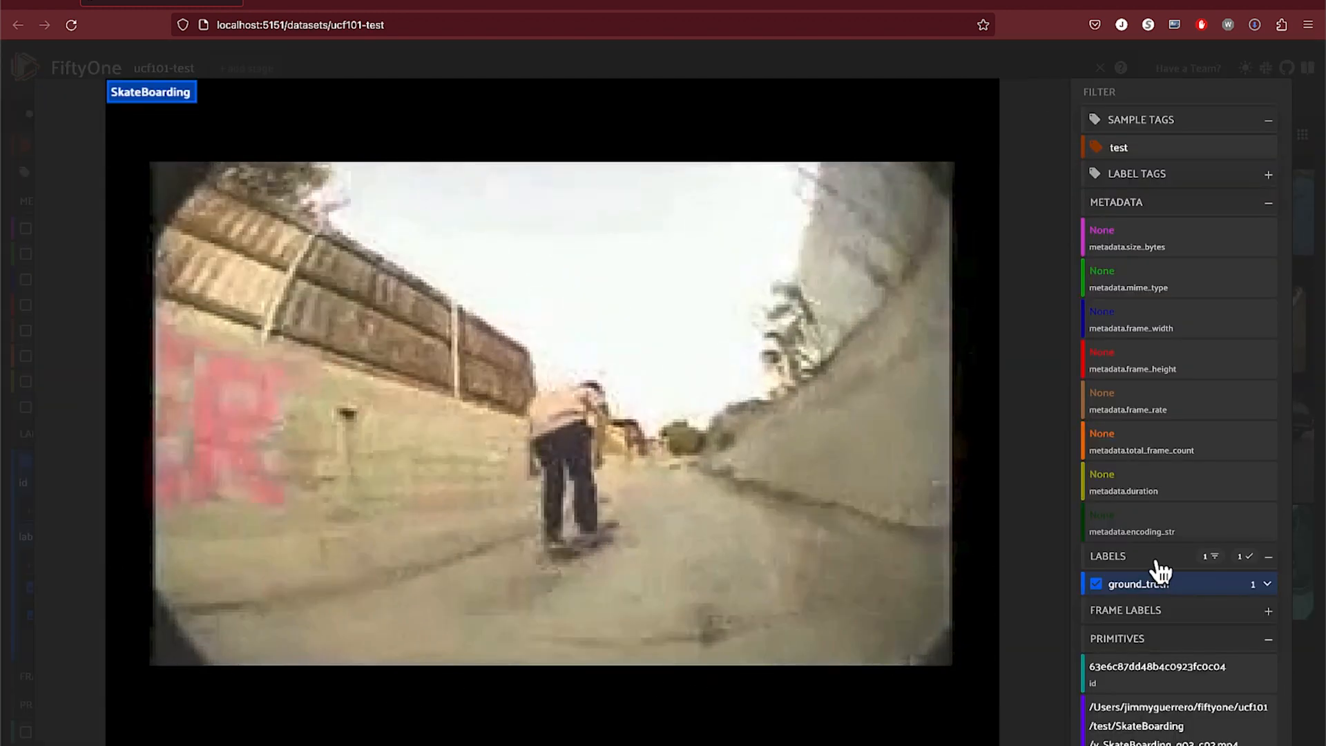
# - Close the SkateBoarding video, filter by a filepath, then clear it to restore 3,783 samples
pyautogui.click(1099, 68)
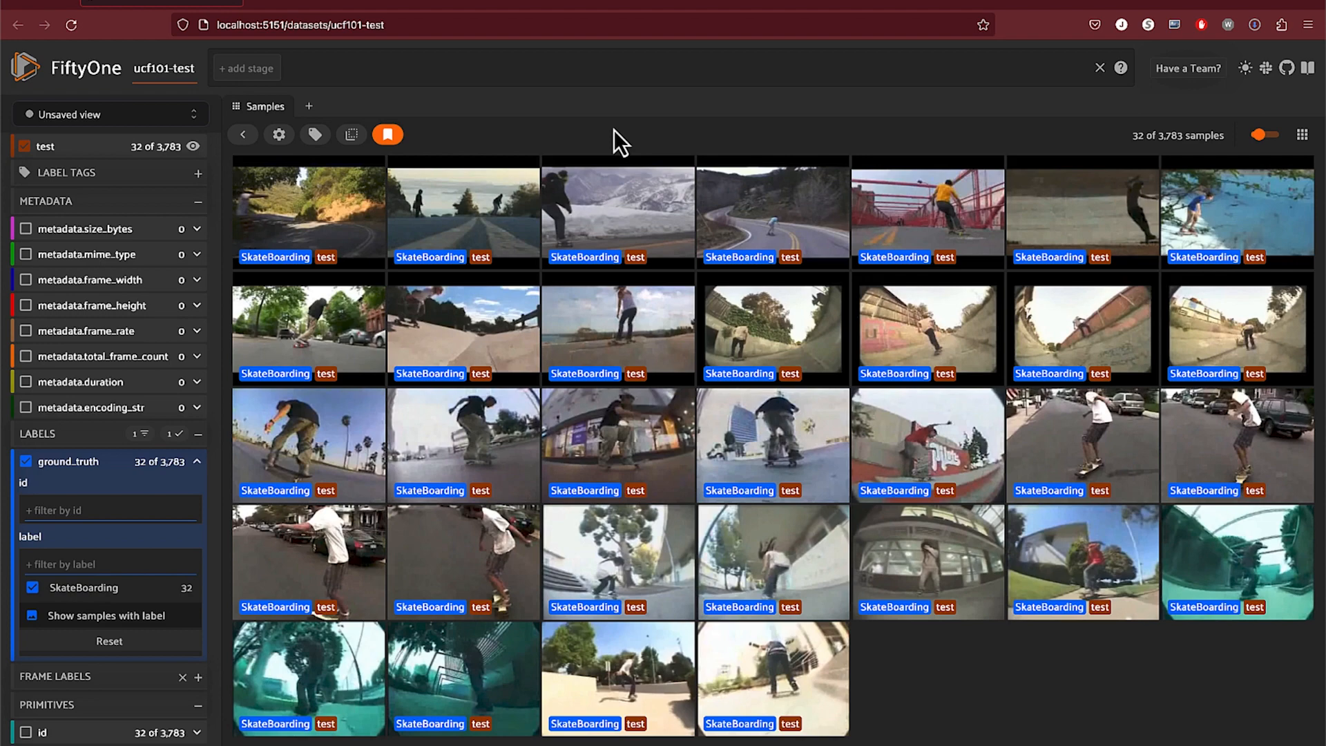
pyautogui.scroll(-3)
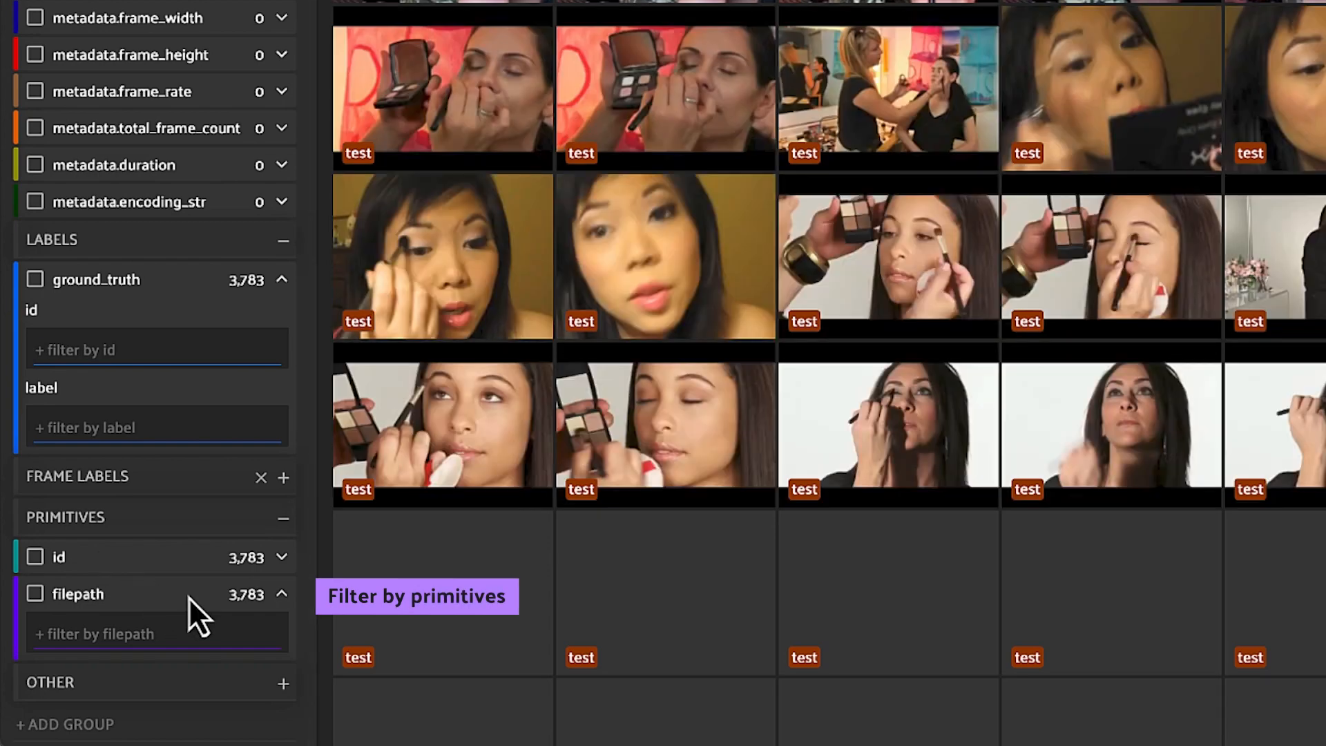
pyautogui.click(156, 633)
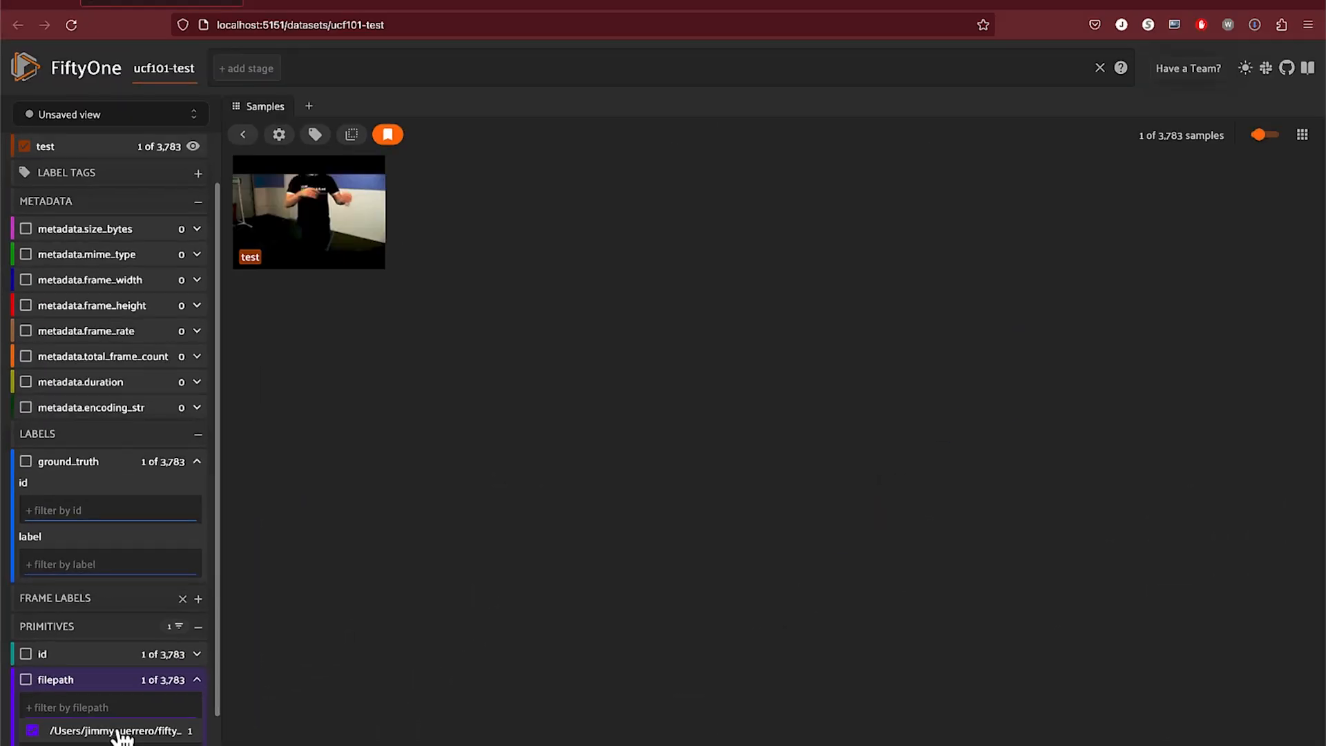
pyautogui.click(388, 135)
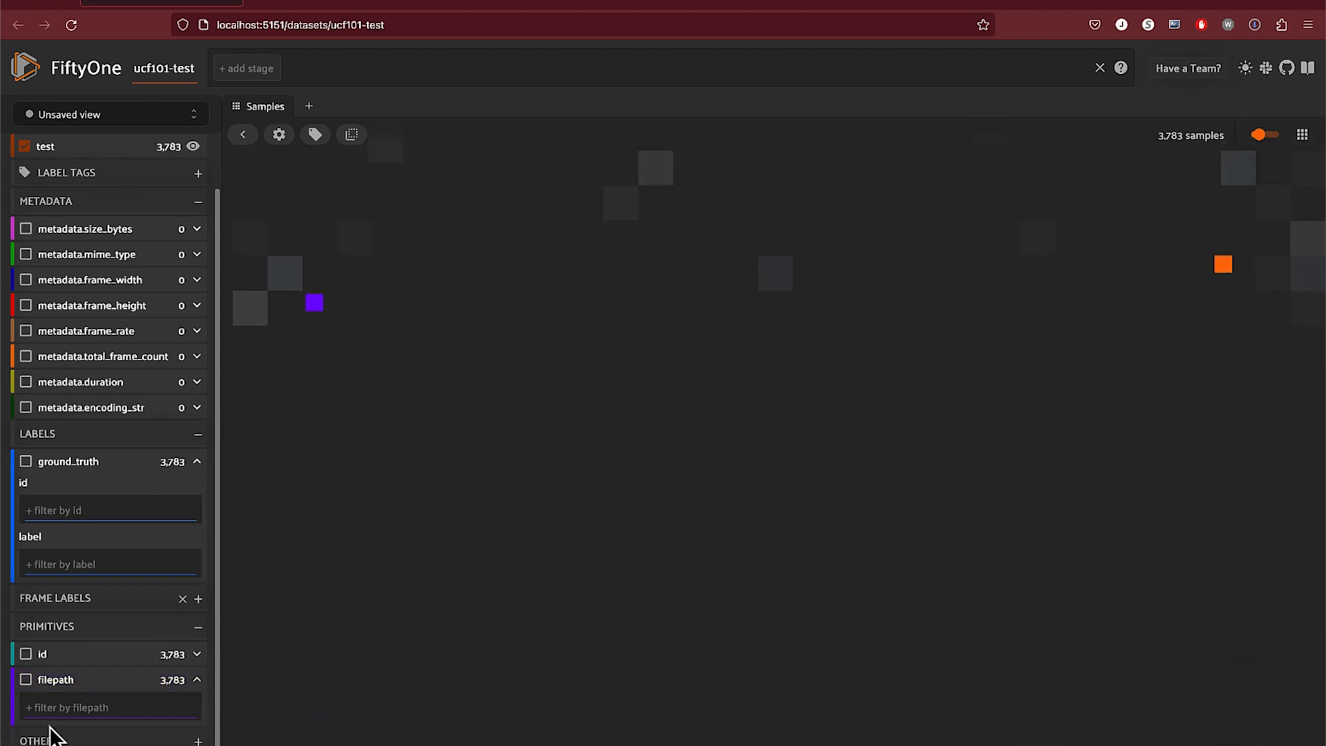